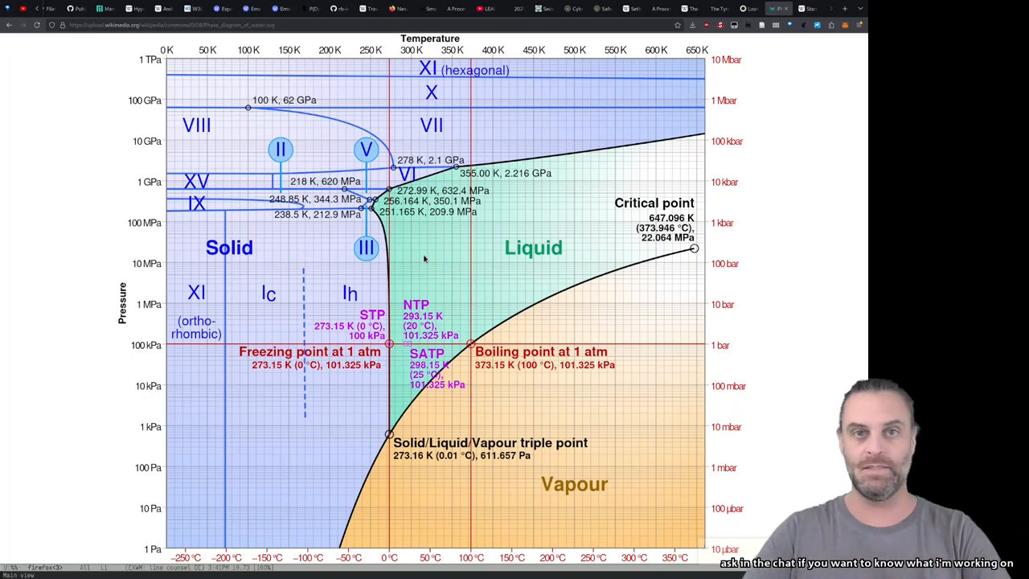
mouse_move(450, 298)
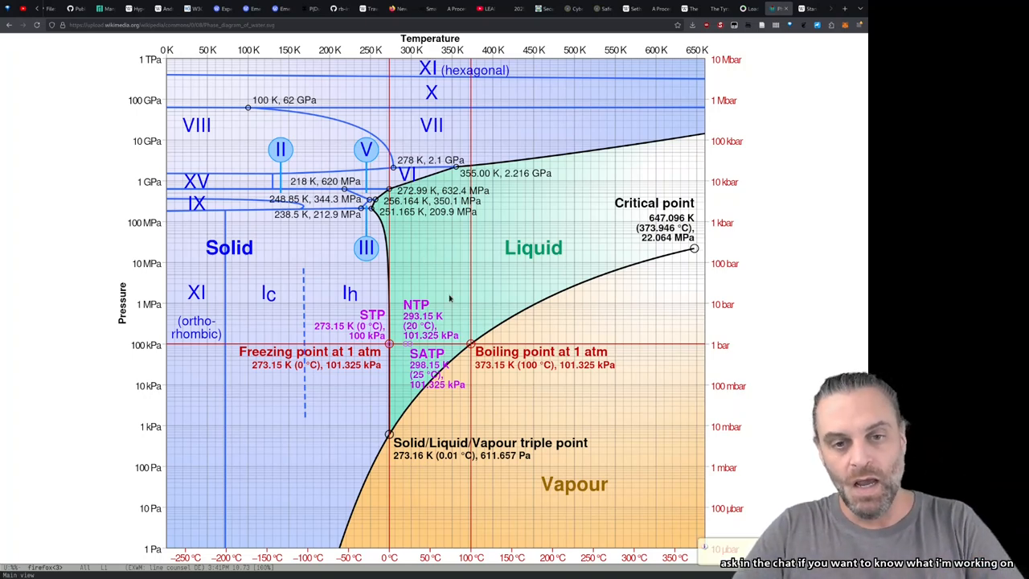
mouse_move(396, 98)
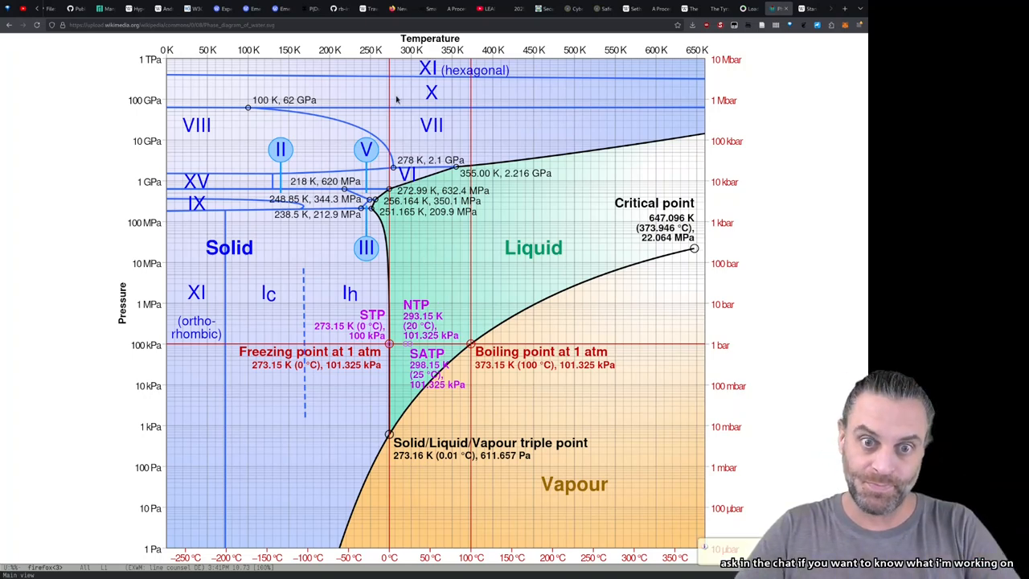
mouse_move(479, 112)
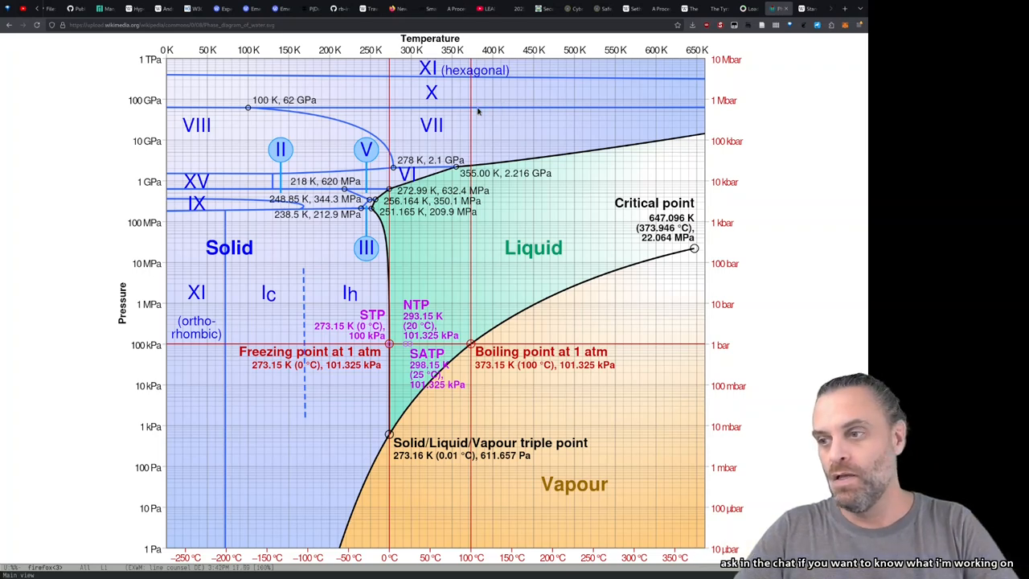
mouse_move(436, 146)
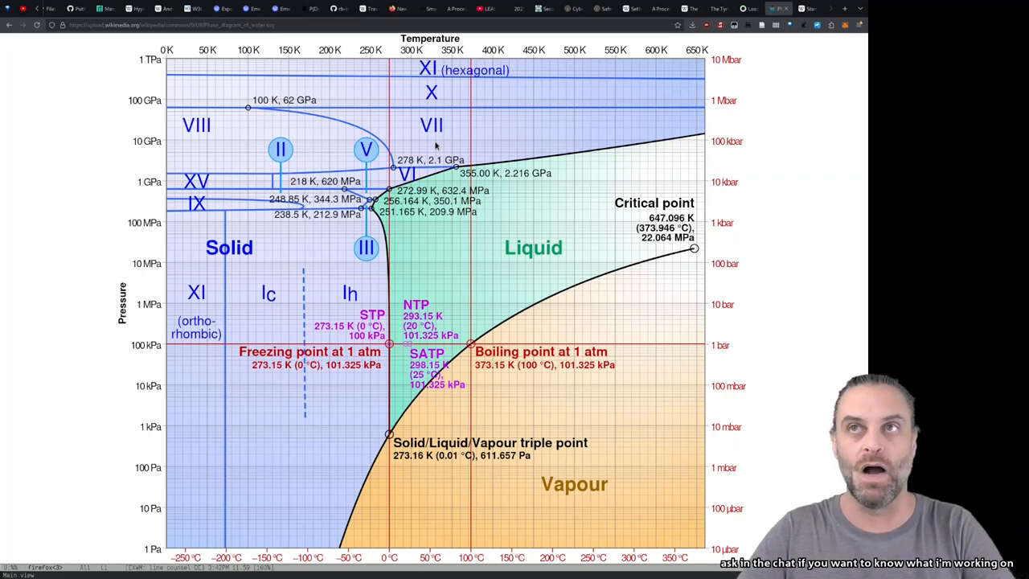
mouse_move(364, 129)
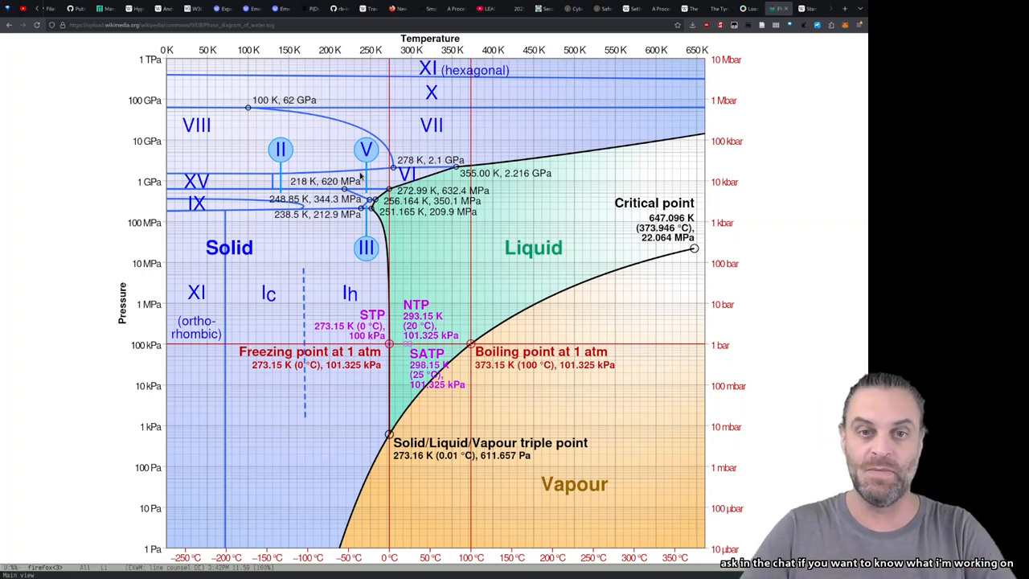
mouse_move(369, 70)
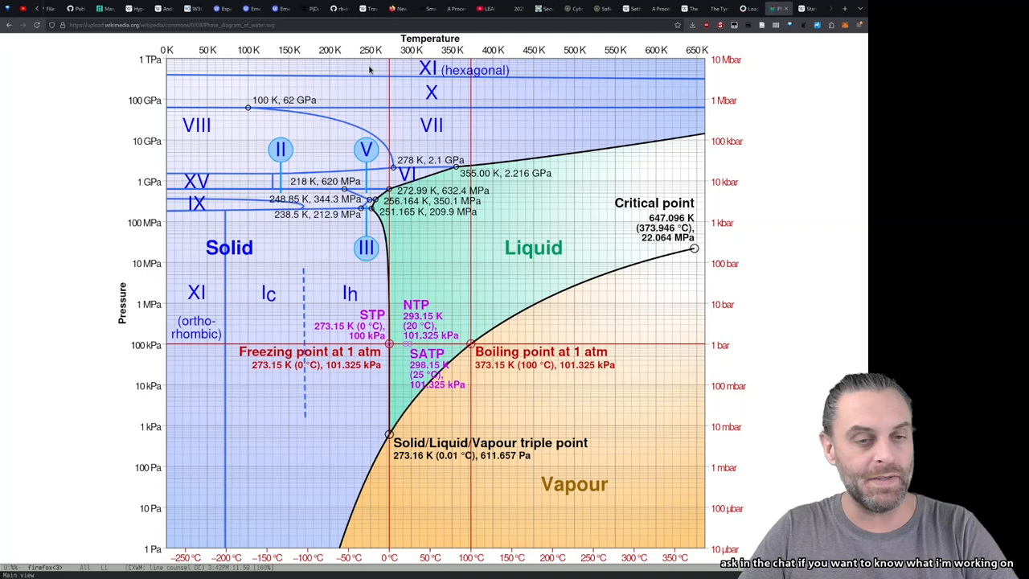
mouse_move(489, 130)
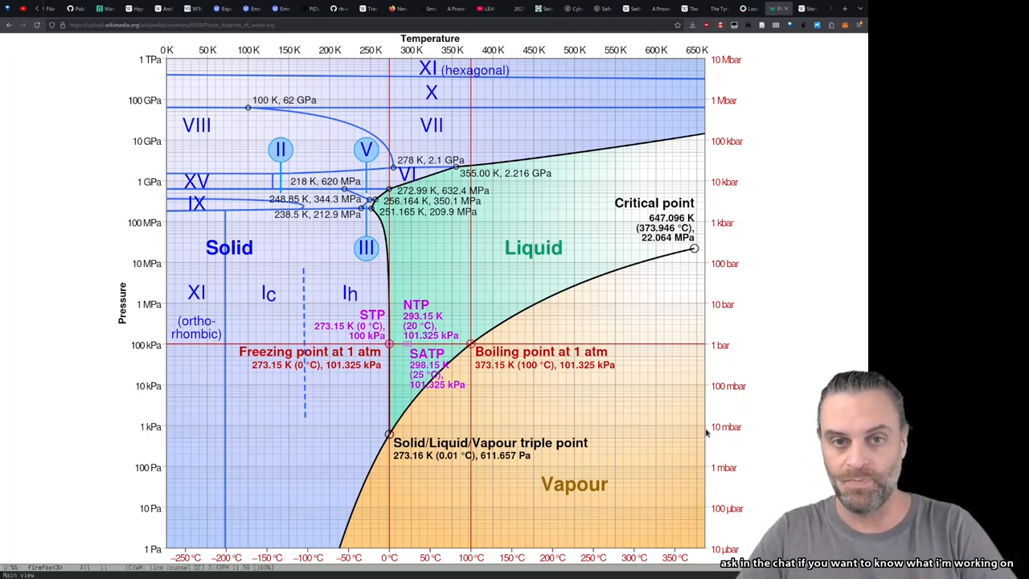
mouse_move(727, 88)
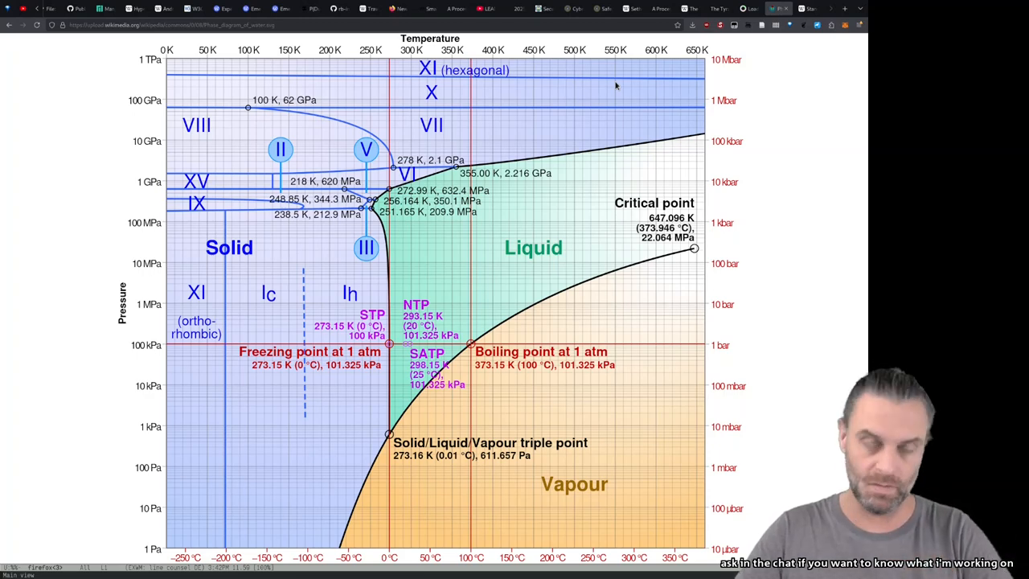
mouse_move(739, 89)
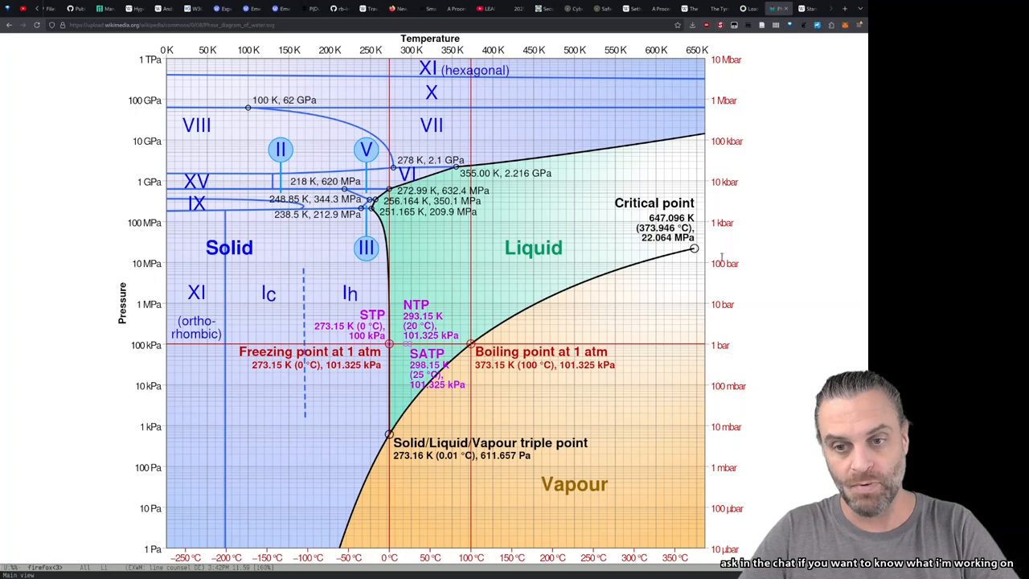
mouse_move(563, 267)
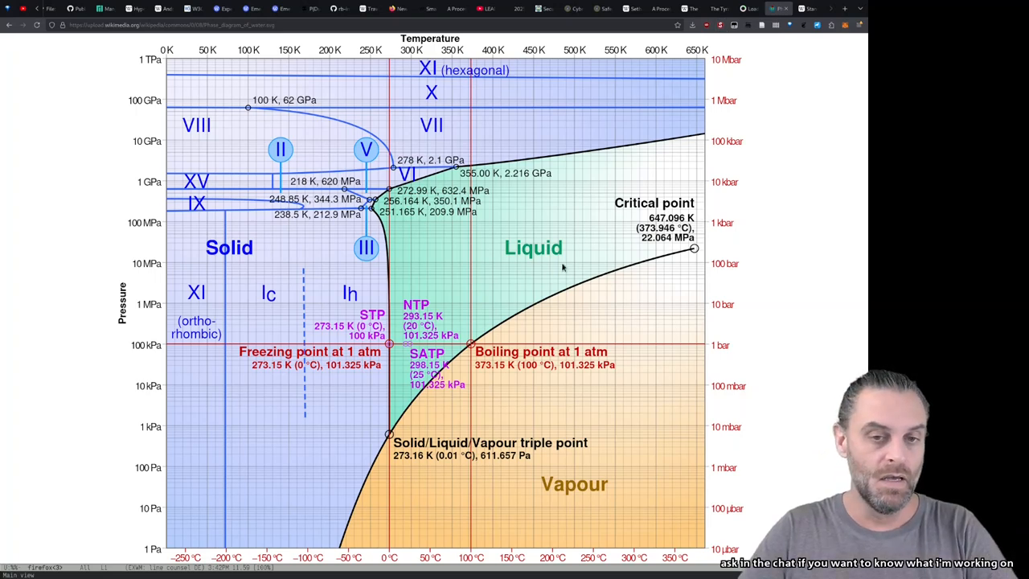